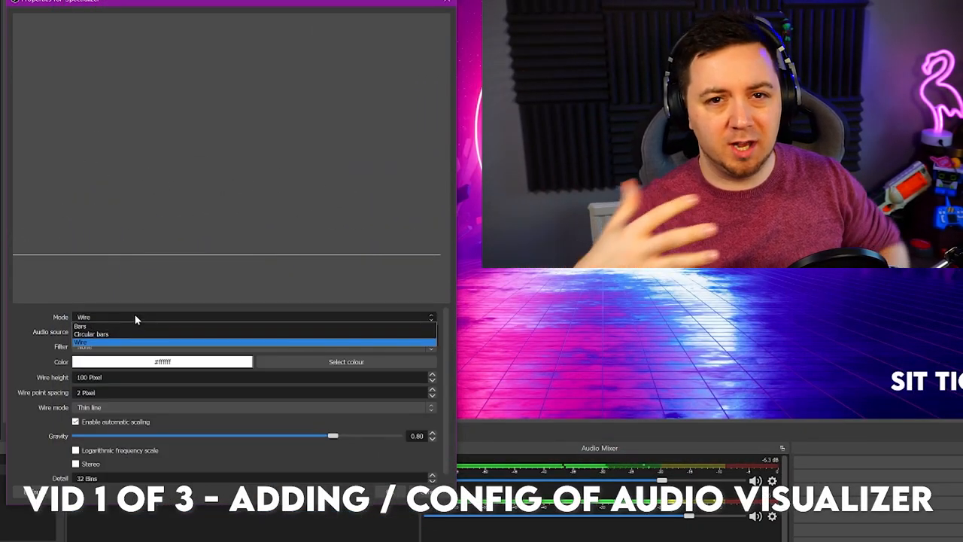
Adjust the visualizer's mode, audio source, filter and blur, and resize the scene's logo image
click(79, 325)
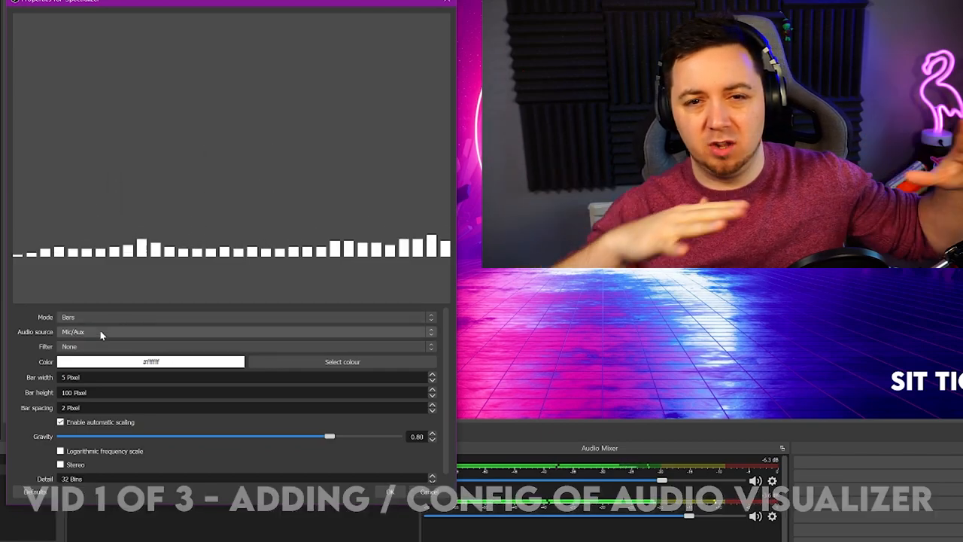
click(241, 316)
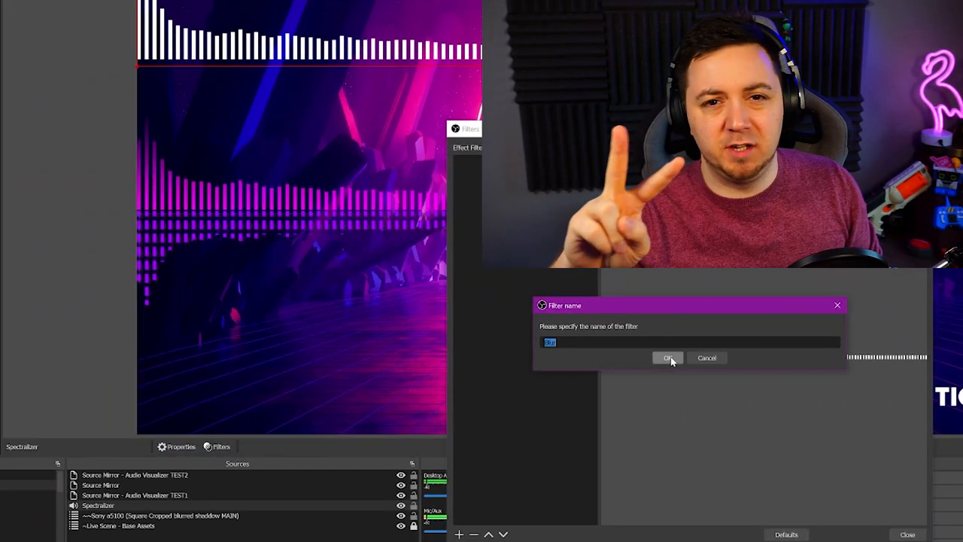
click(668, 358)
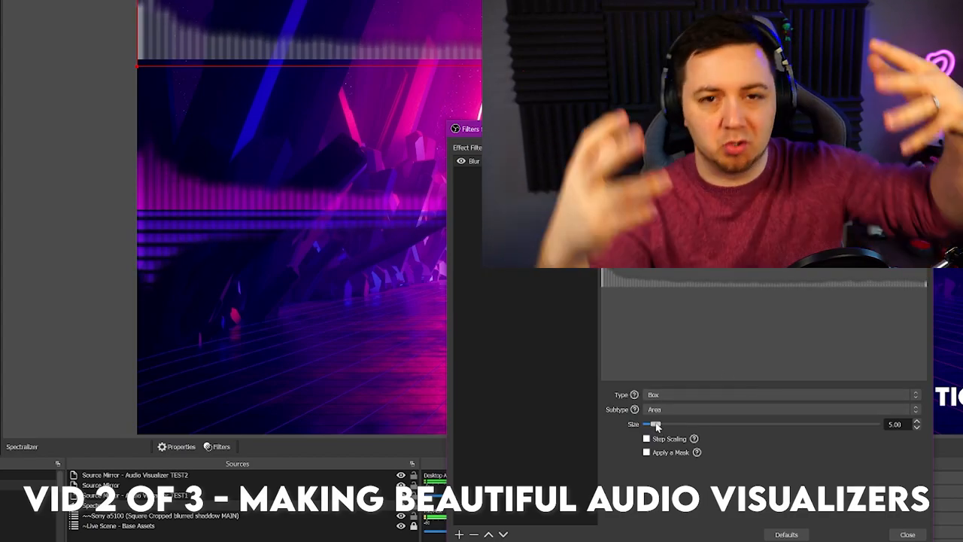
drag(653, 425, 710, 425)
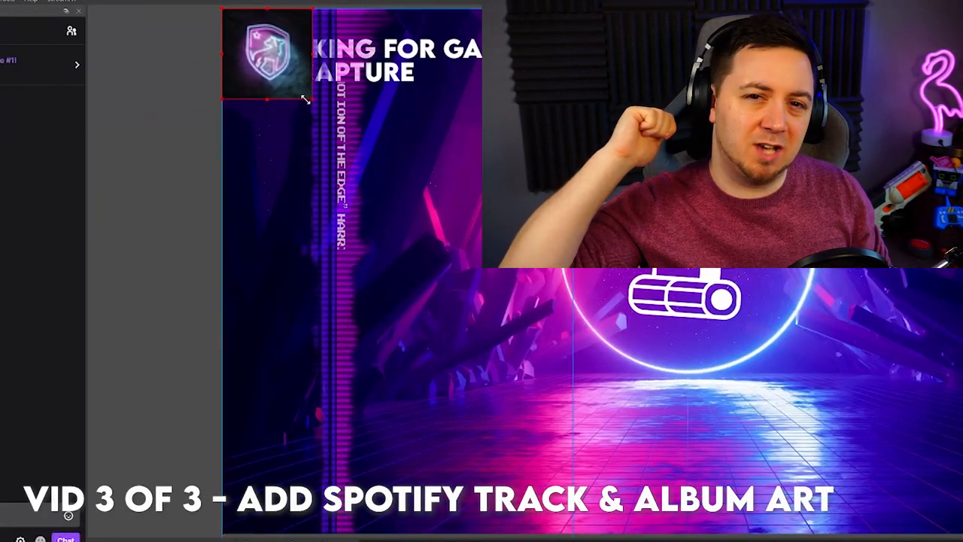
drag(263, 60, 274, 72)
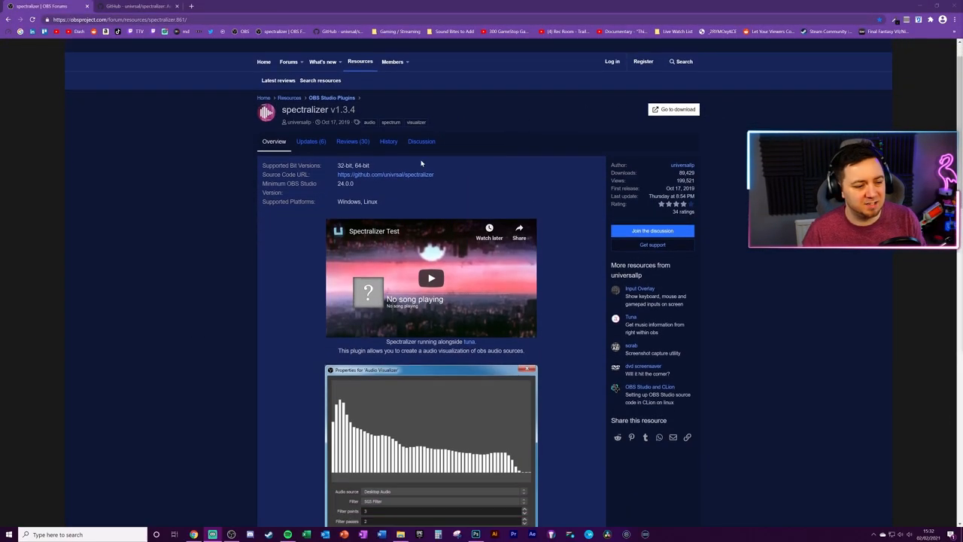
From the OBS Forums spectralizer v1.3.4 page, open the plugin's GitHub source repository
scroll(up, 3)
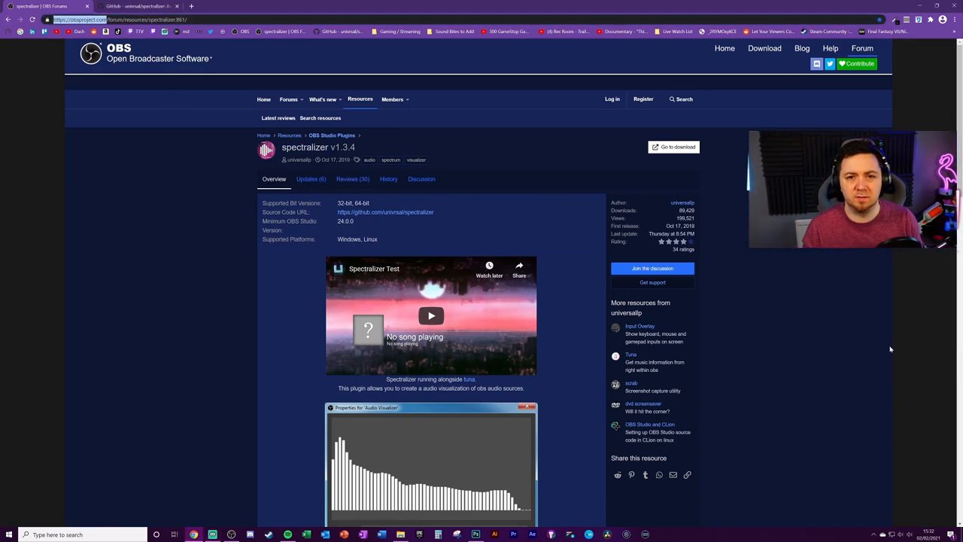
double_click(342, 147)
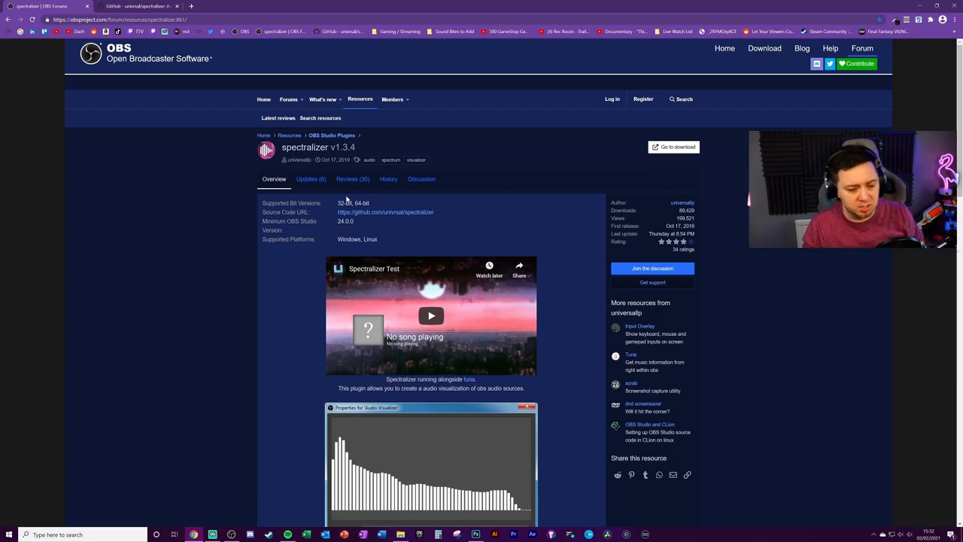
mouse_move(214, 129)
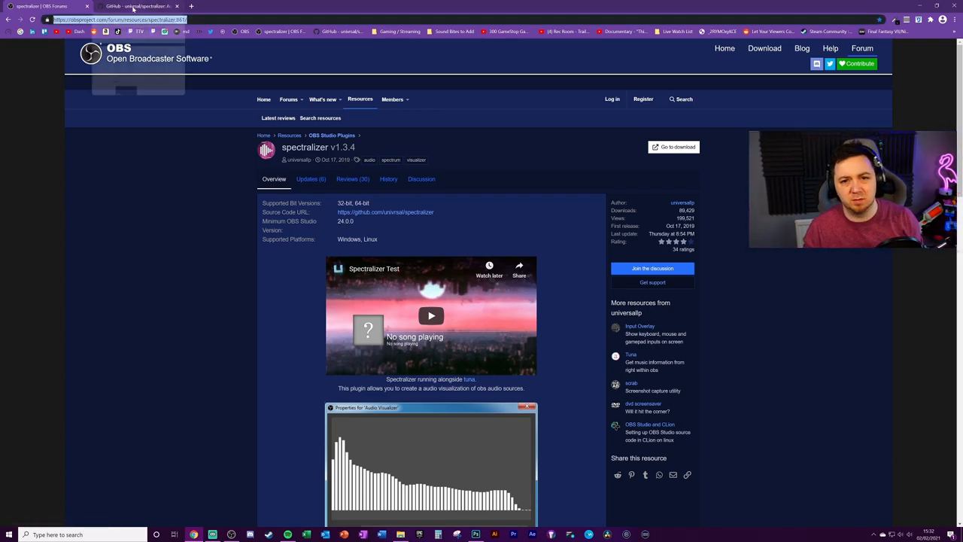
click(138, 6)
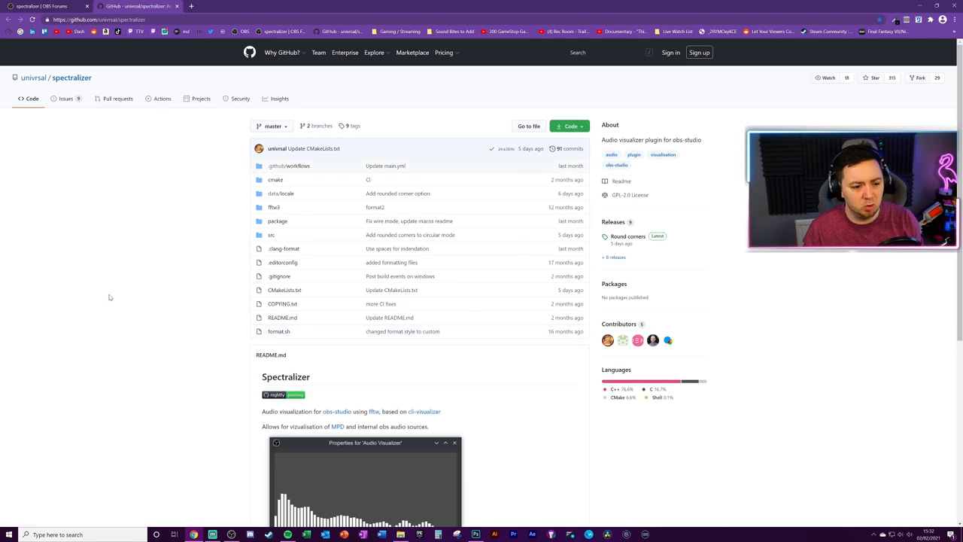
Switch from the GitHub page back to the OBS Studio window via the taskbar
click(48, 6)
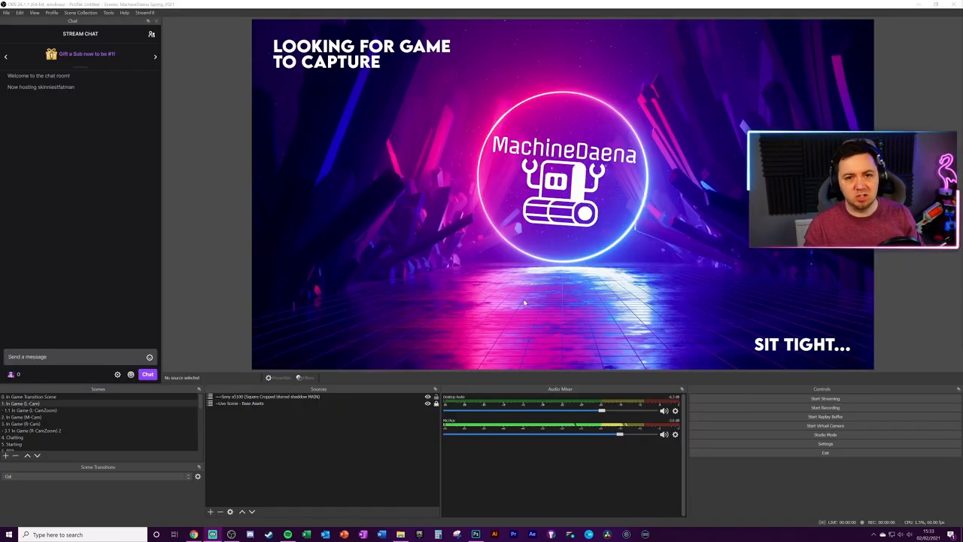
mouse_move(260, 462)
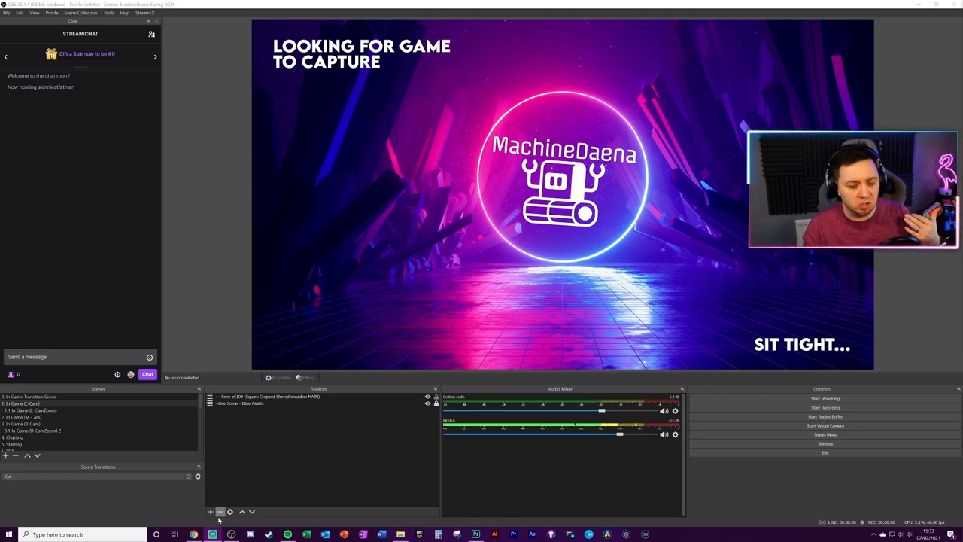
Add a Spectralizer source to the scene from the Sources dock, keeping the default name
click(210, 511)
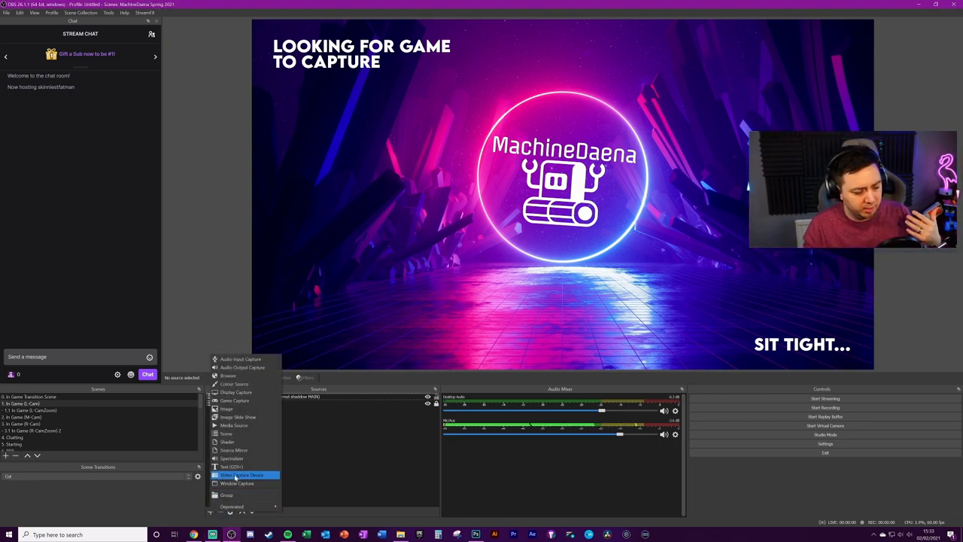
click(240, 476)
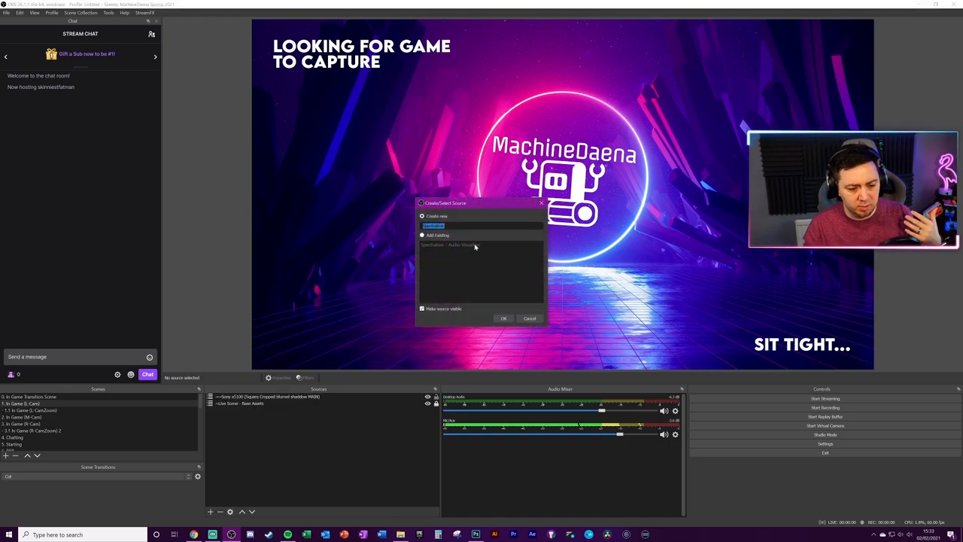
click(503, 317)
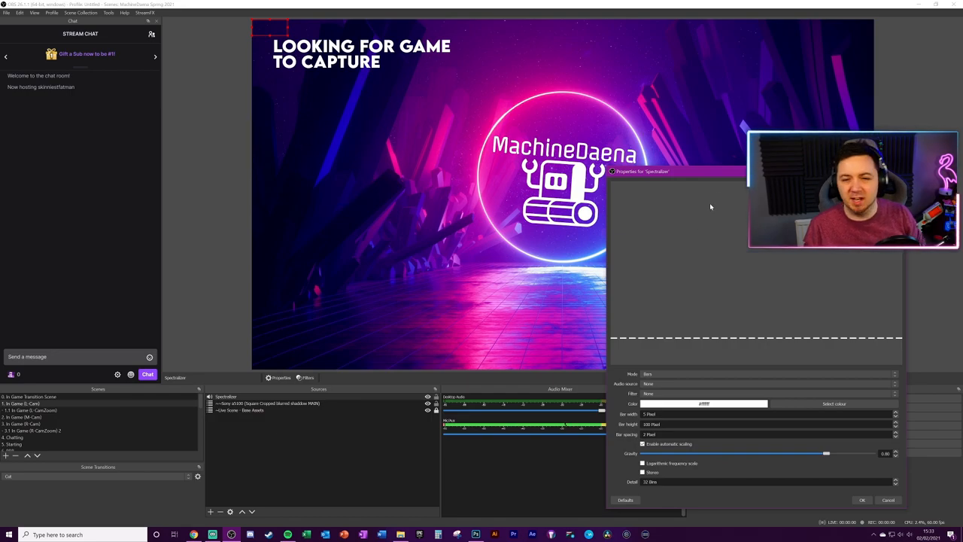
Move the properties window aside, try circular and wire modes, then return Mode to Bars
drag(641, 172, 369, 169)
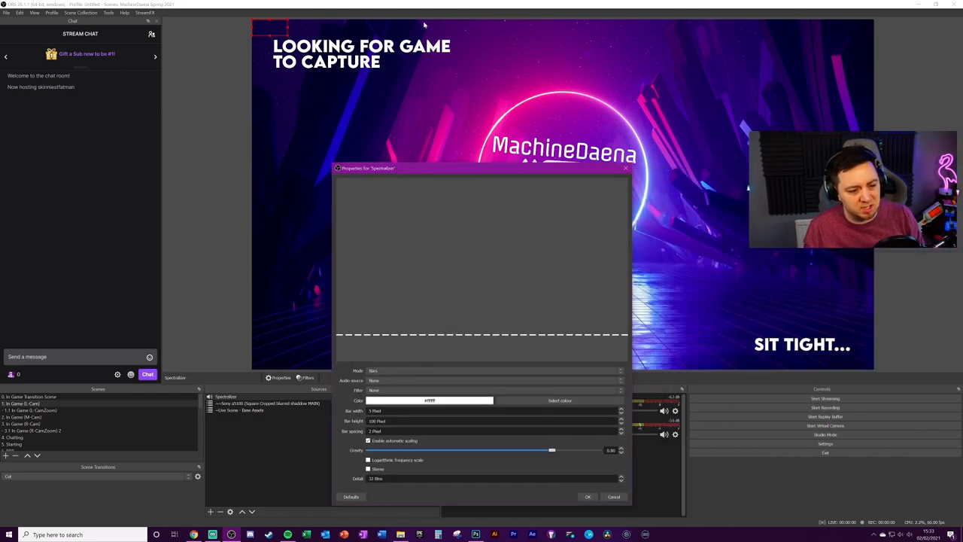
drag(367, 169, 202, 89)
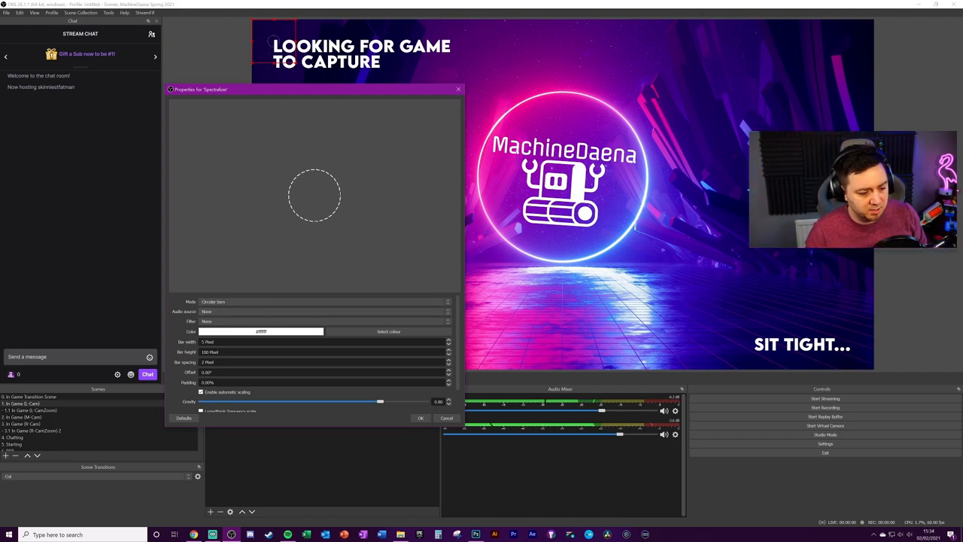
click(328, 301)
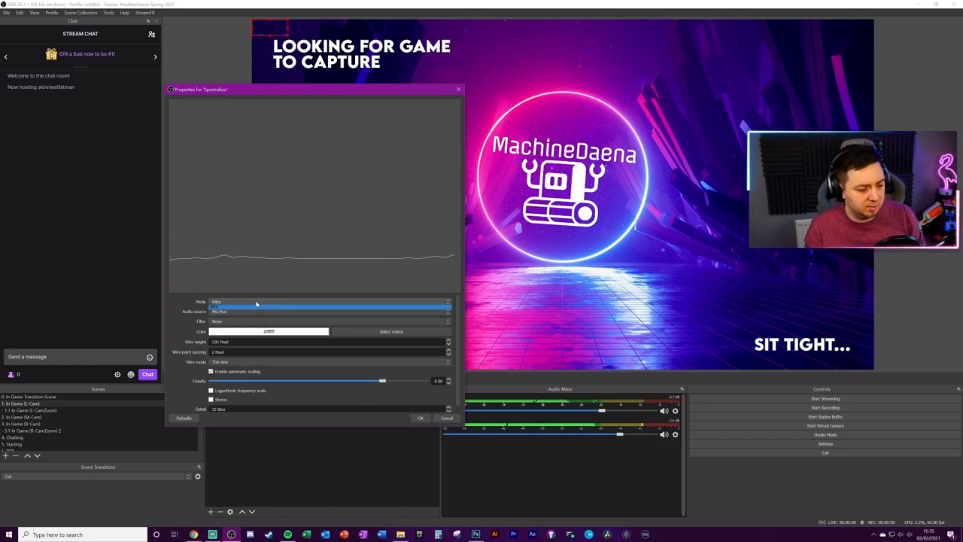
click(323, 301)
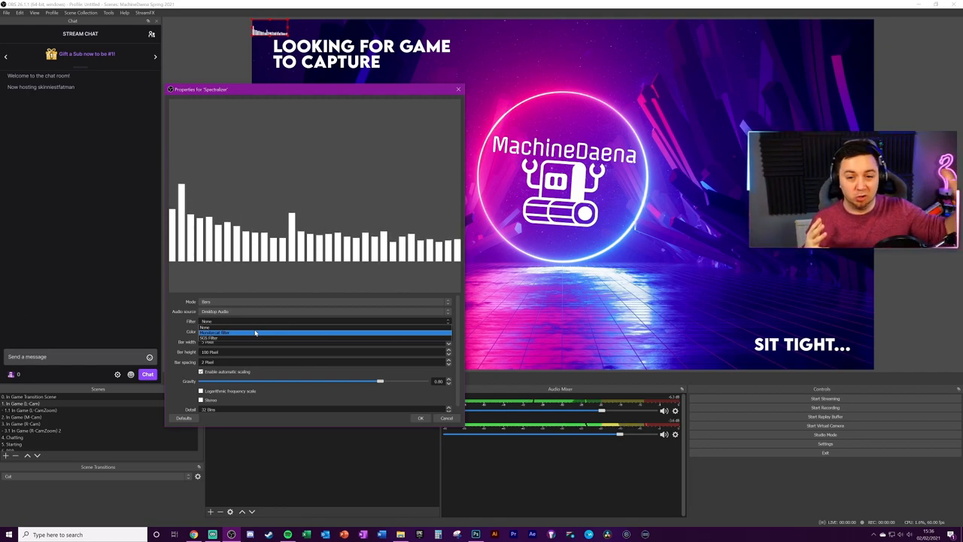
Cycle the Filter dropdown through the smoothing filters and none, ending on the original Monotone filter
click(214, 332)
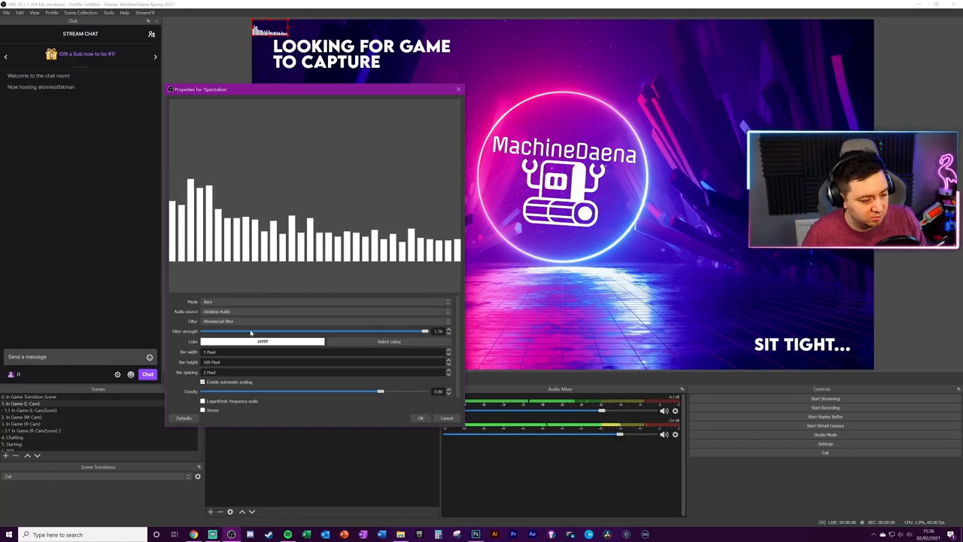
mouse_move(280, 328)
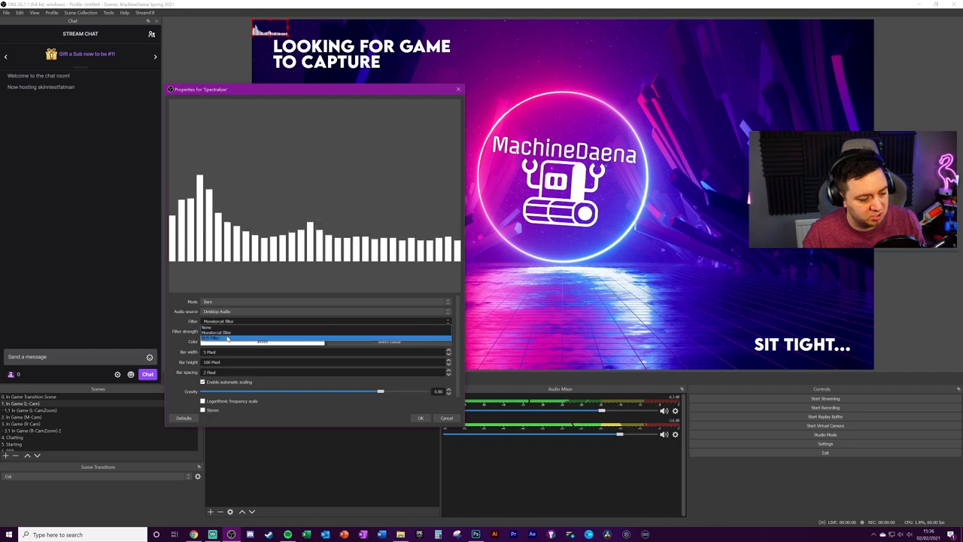
click(218, 324)
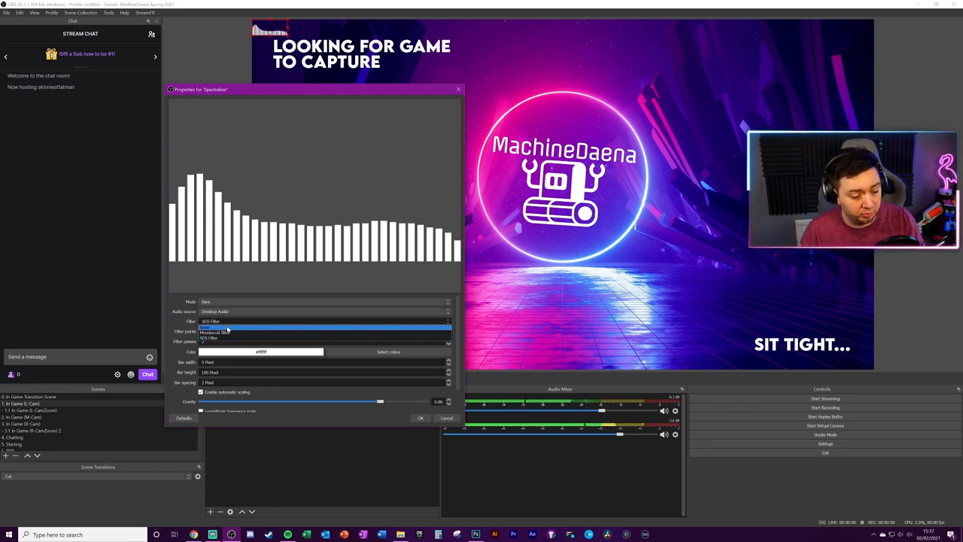
click(218, 322)
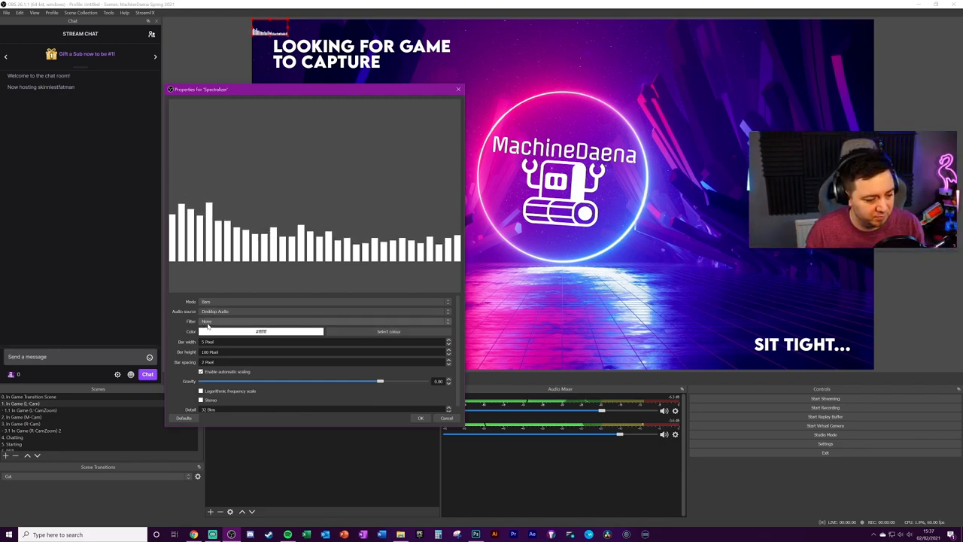
click(324, 322)
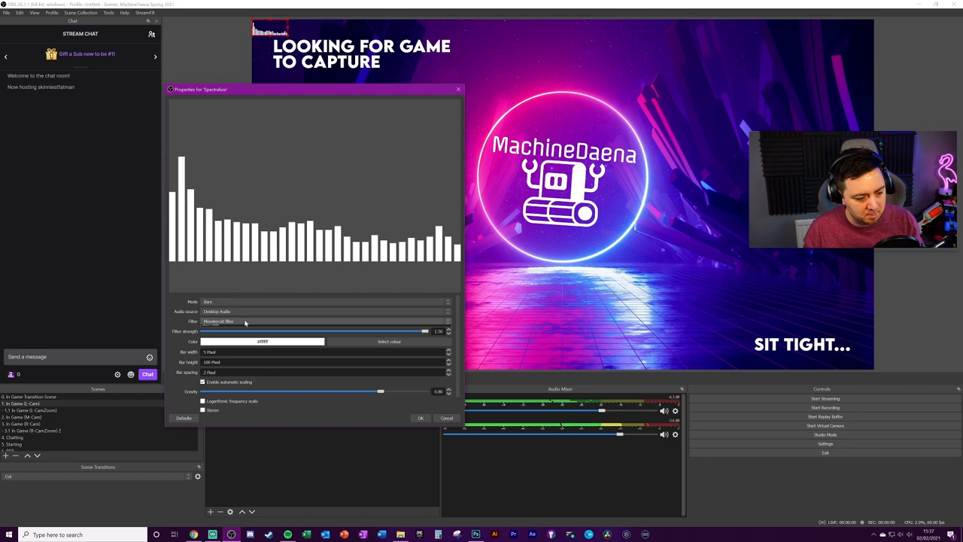
click(324, 322)
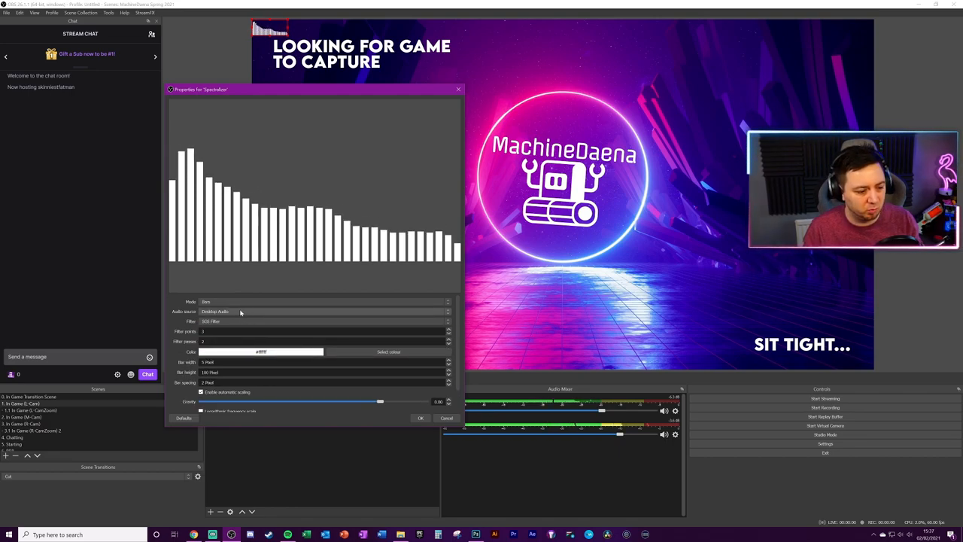
click(324, 322)
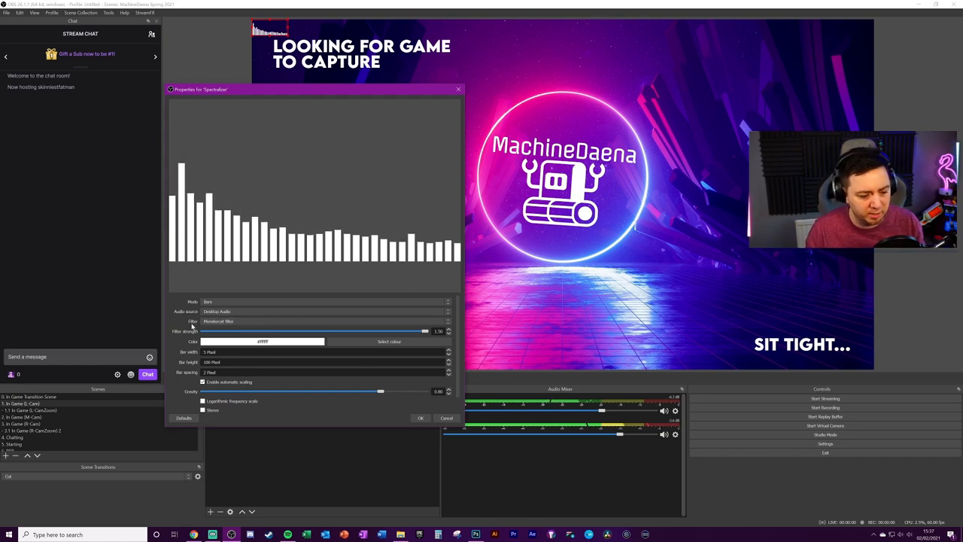
click(323, 322)
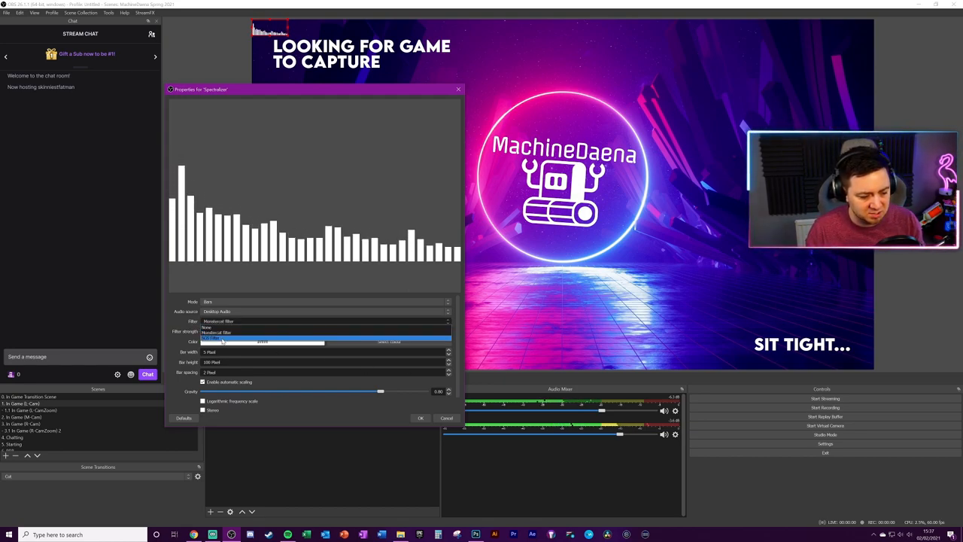
click(217, 333)
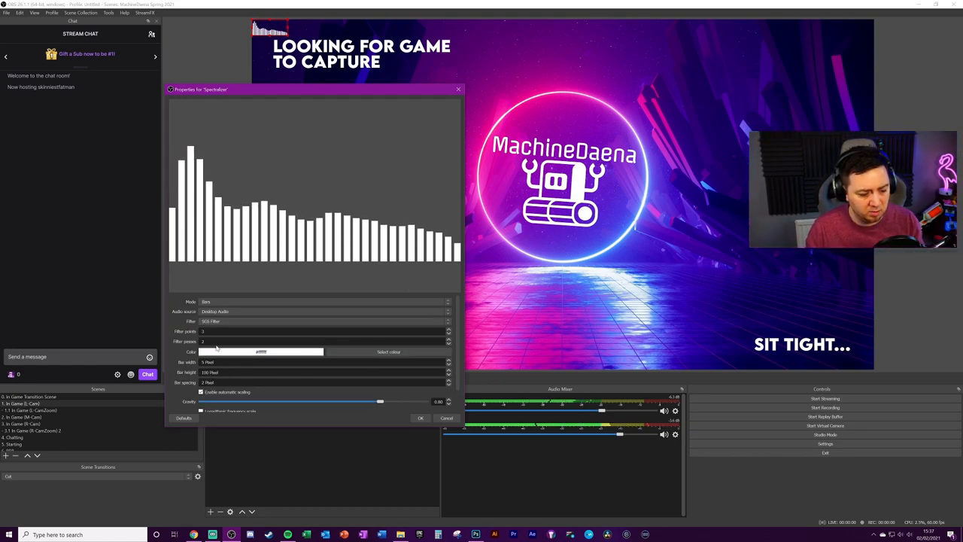
click(324, 322)
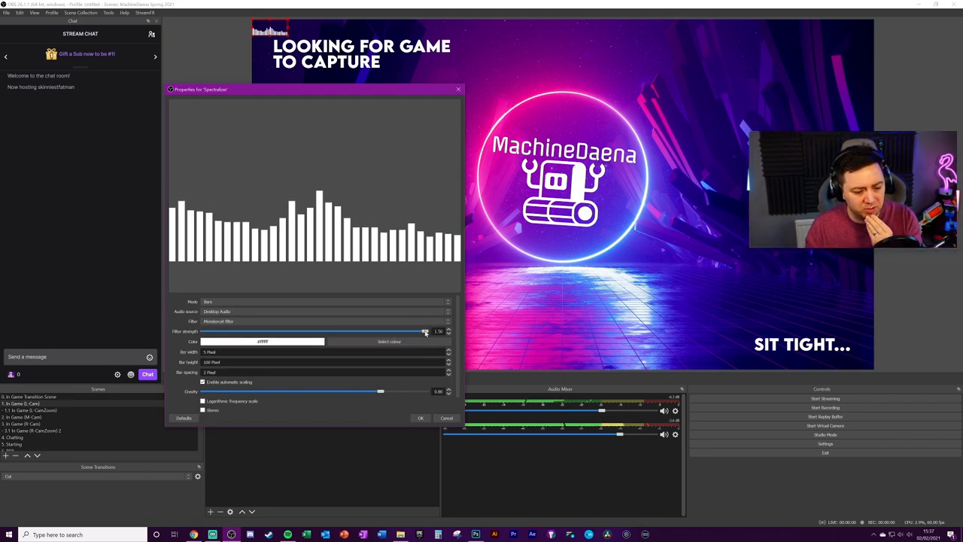
Sweep the Filter strength slider from maximum to minimum and settle it at a moderate value
drag(424, 331, 283, 331)
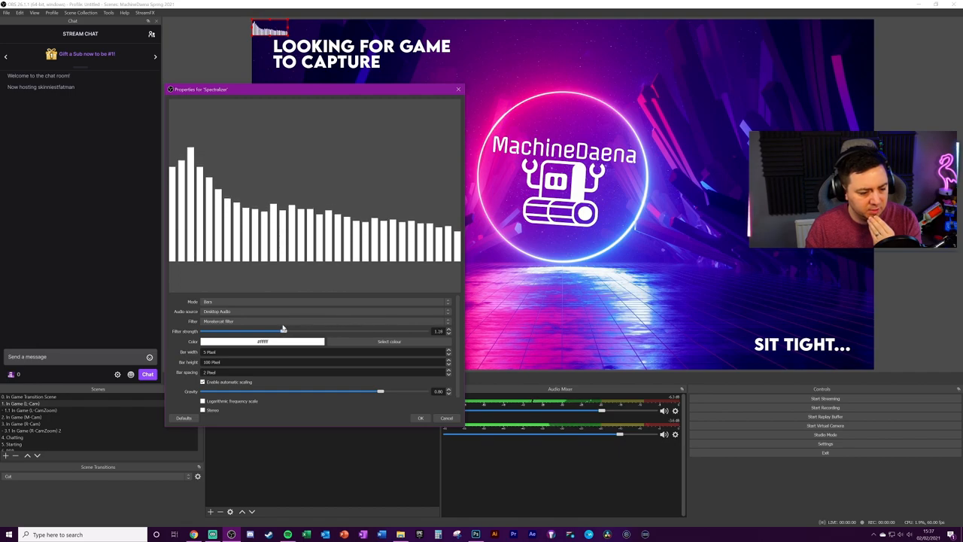
drag(283, 331, 203, 331)
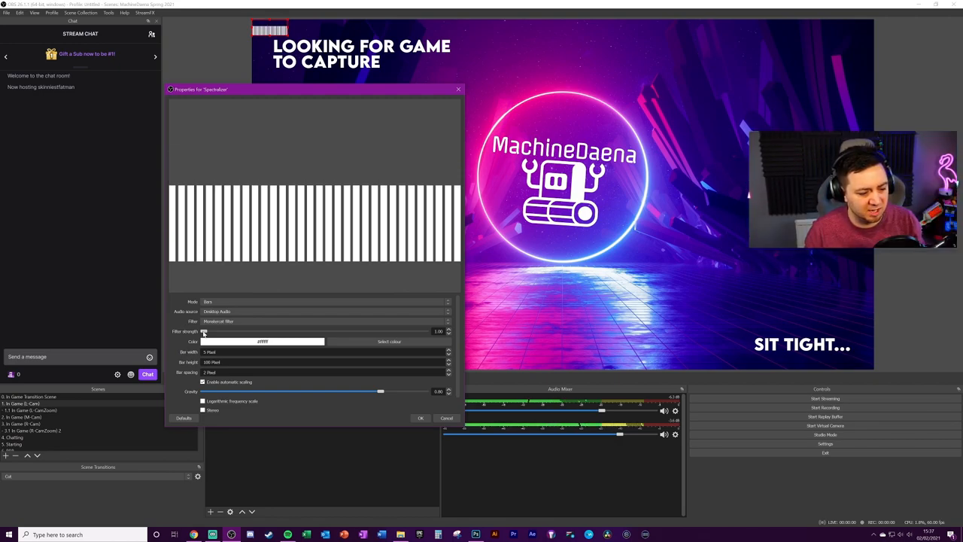
drag(205, 331, 274, 331)
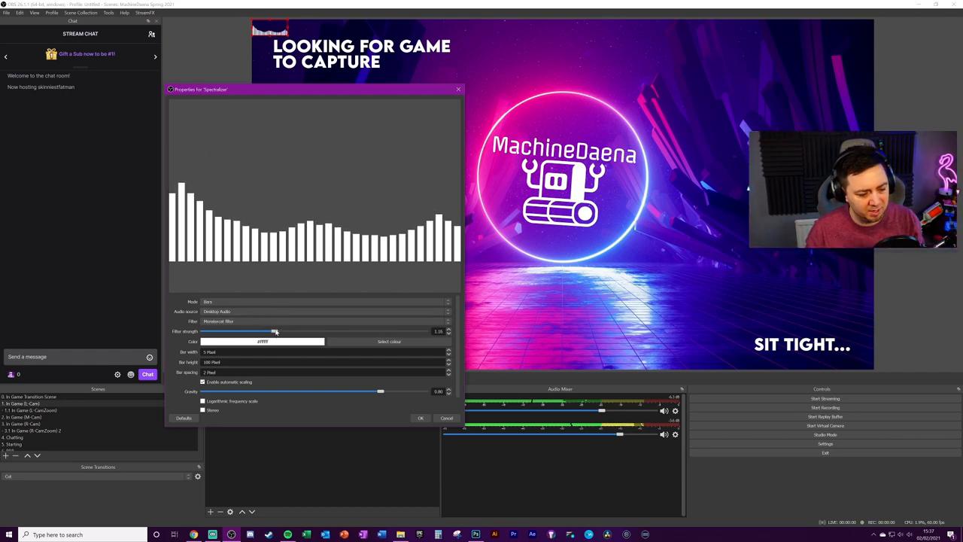
drag(274, 331, 331, 331)
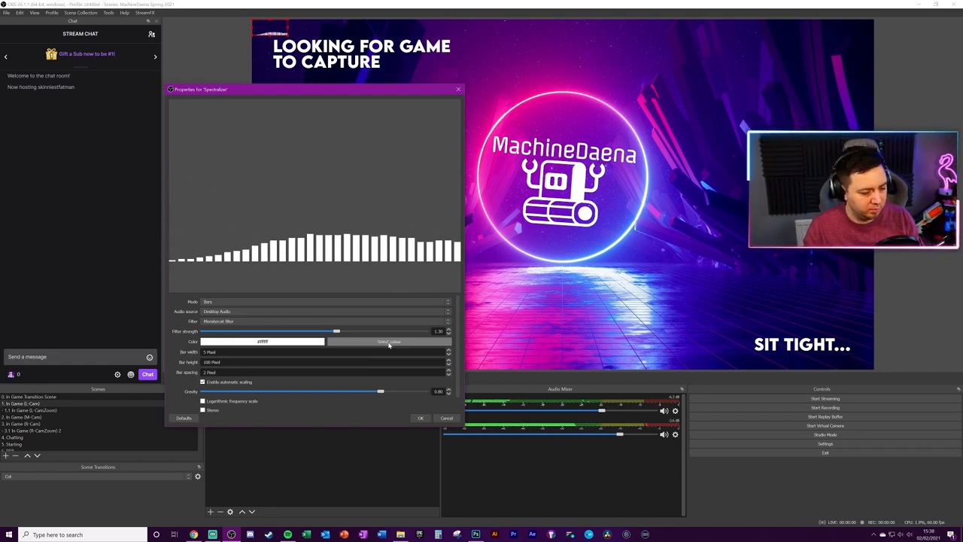
Set the Spectralizer bar colour to pink in the colour chooser
click(388, 340)
text(#ff007f)
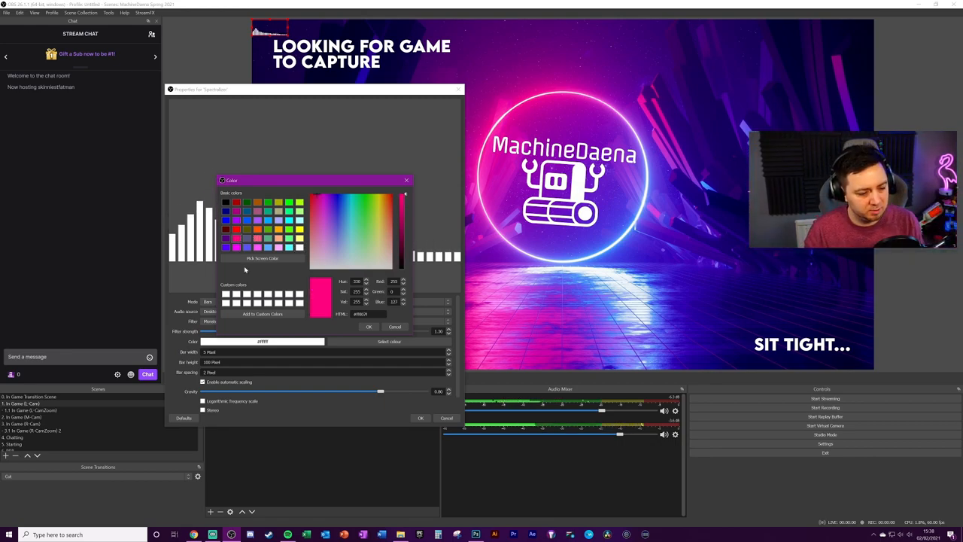
click(368, 326)
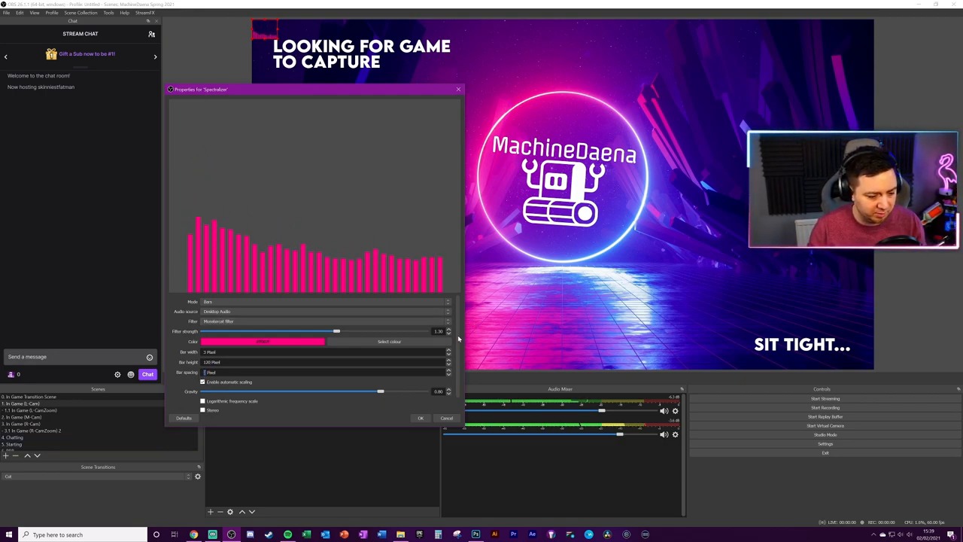
scroll(down, 3)
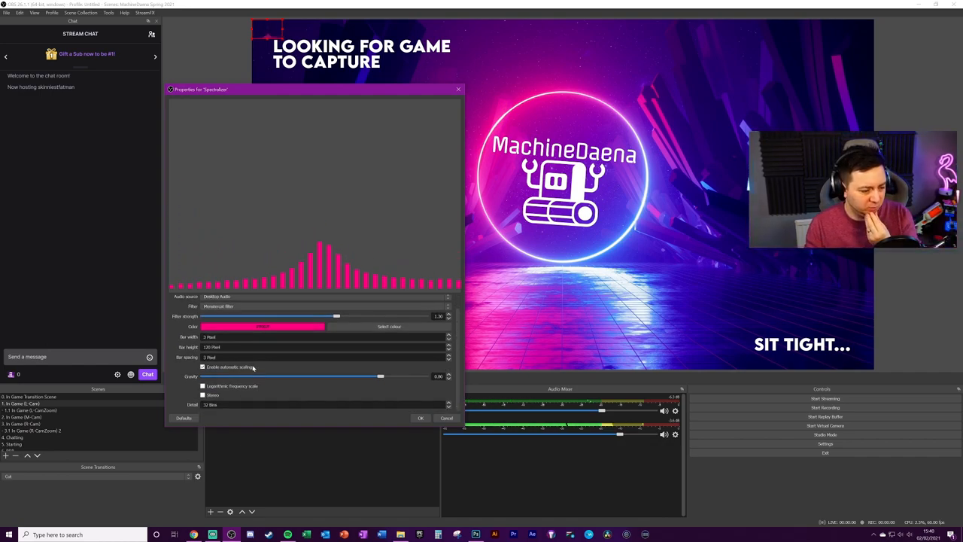
click(203, 367)
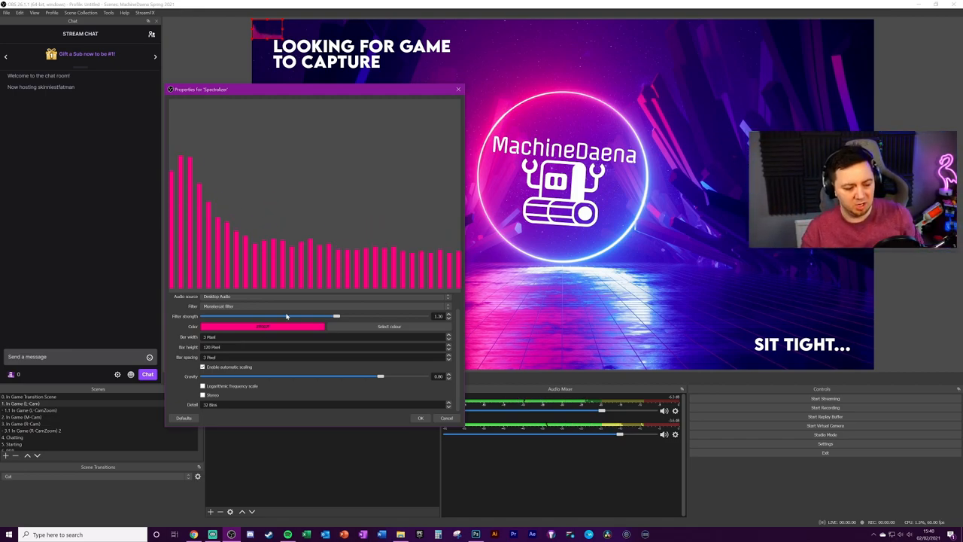
Adjust the smoothing filter strength so the pink bars rise higher
click(204, 367)
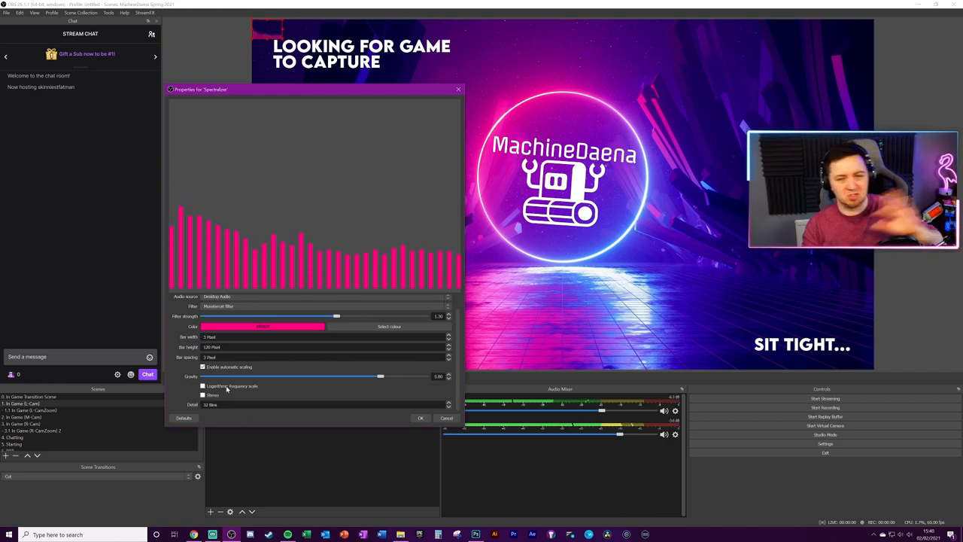
mouse_move(364, 343)
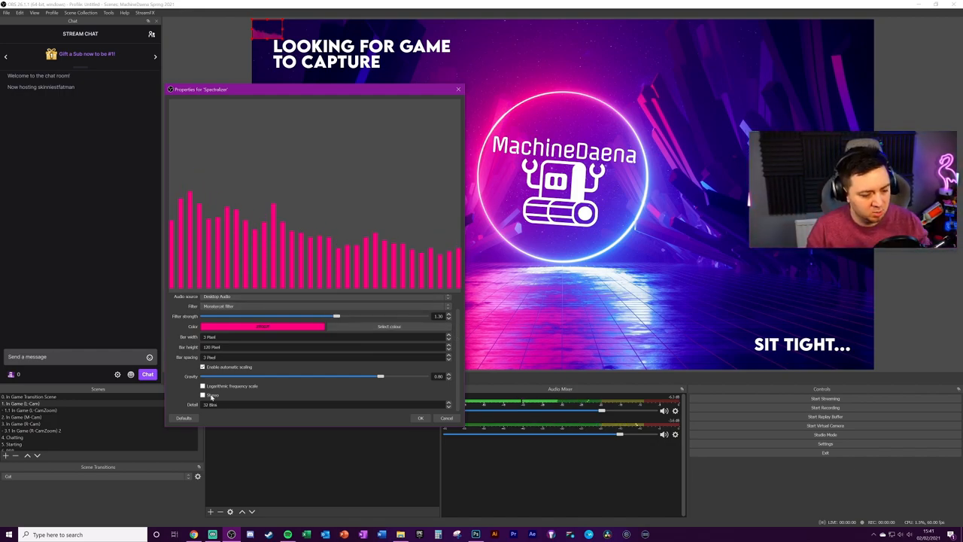
Try Mirror on and off for the bars, then toggle the logarithmic frequency scale
click(203, 394)
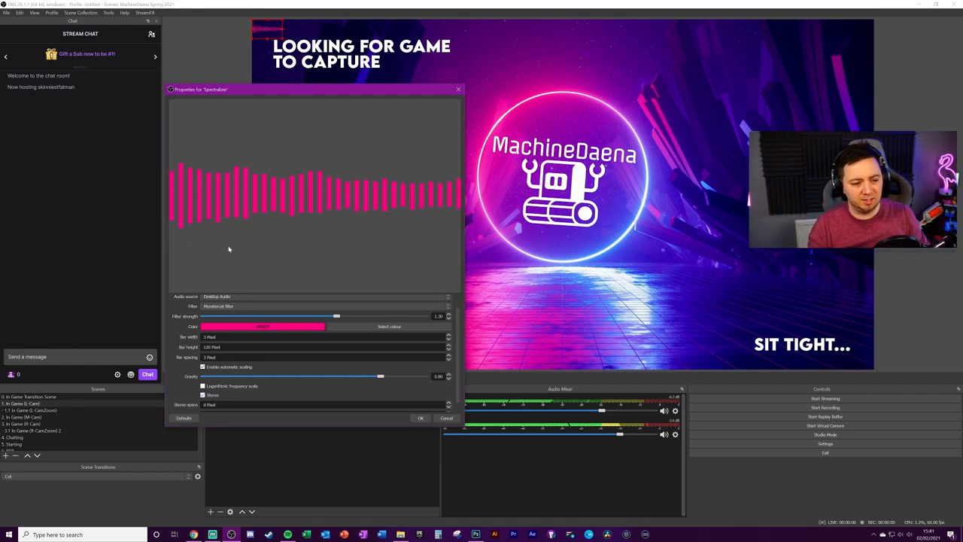
click(203, 394)
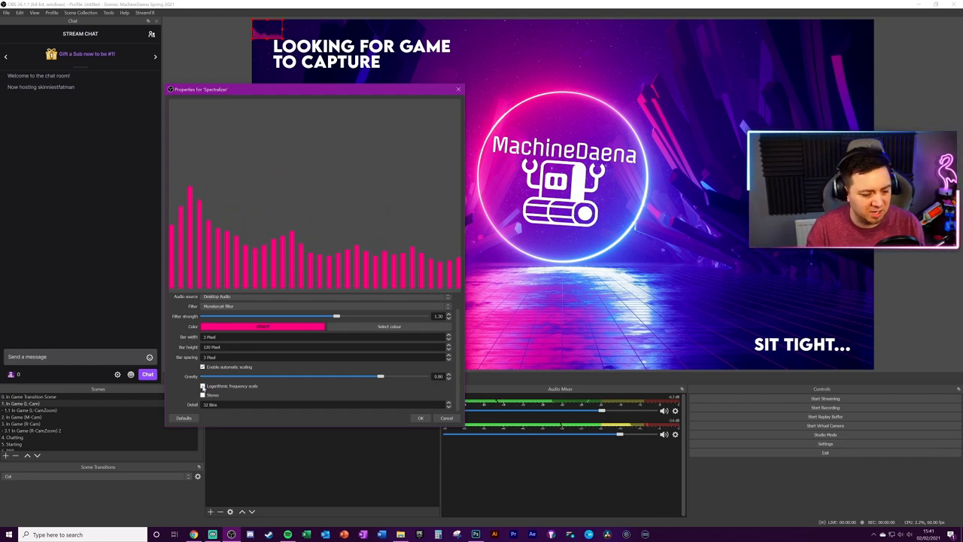
click(202, 385)
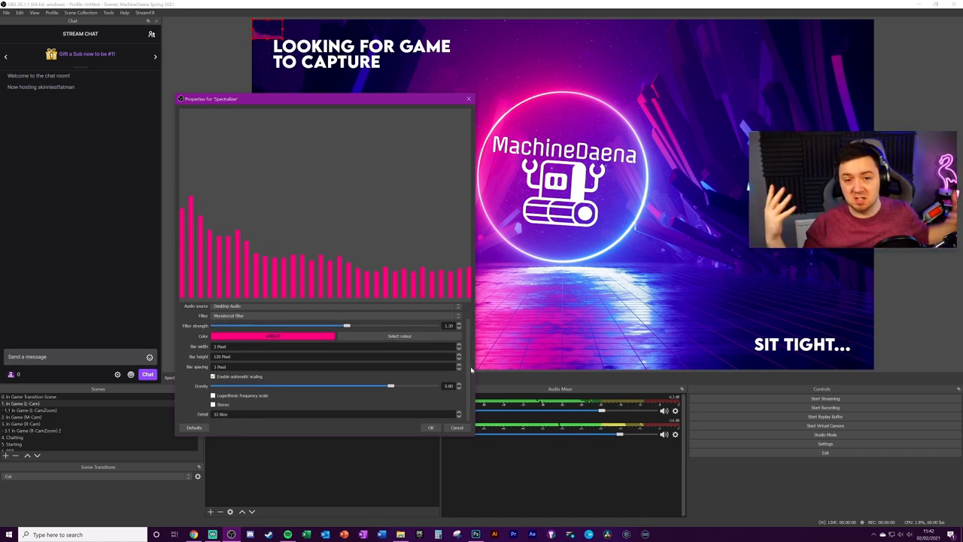
mouse_move(448, 305)
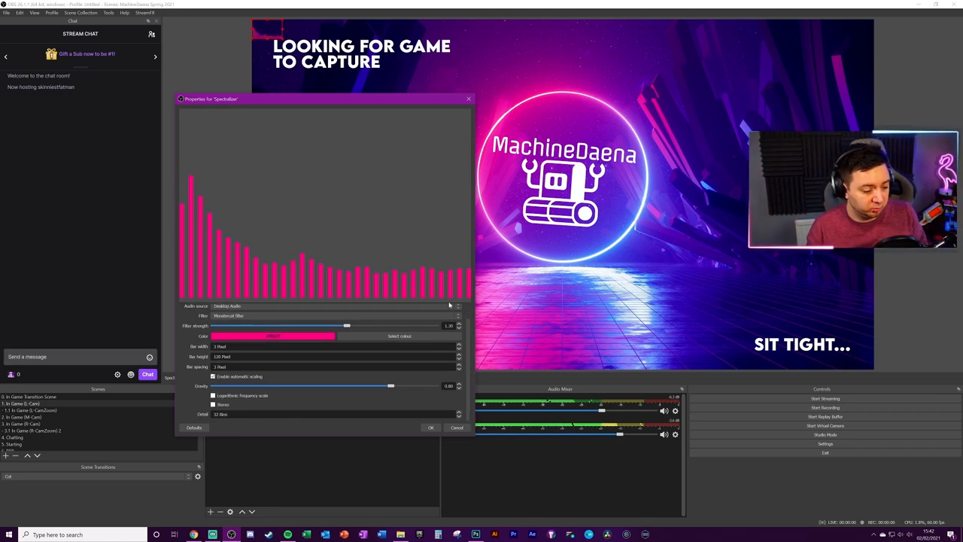
Drag the Gravity slider back and forth to fine-tune how quickly the pink bars fall
drag(389, 386, 274, 385)
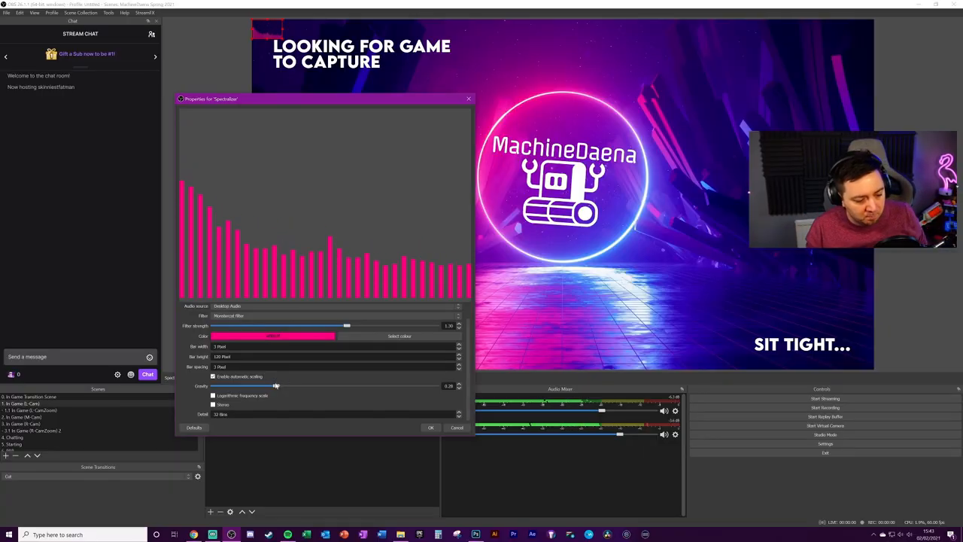
drag(276, 385, 406, 385)
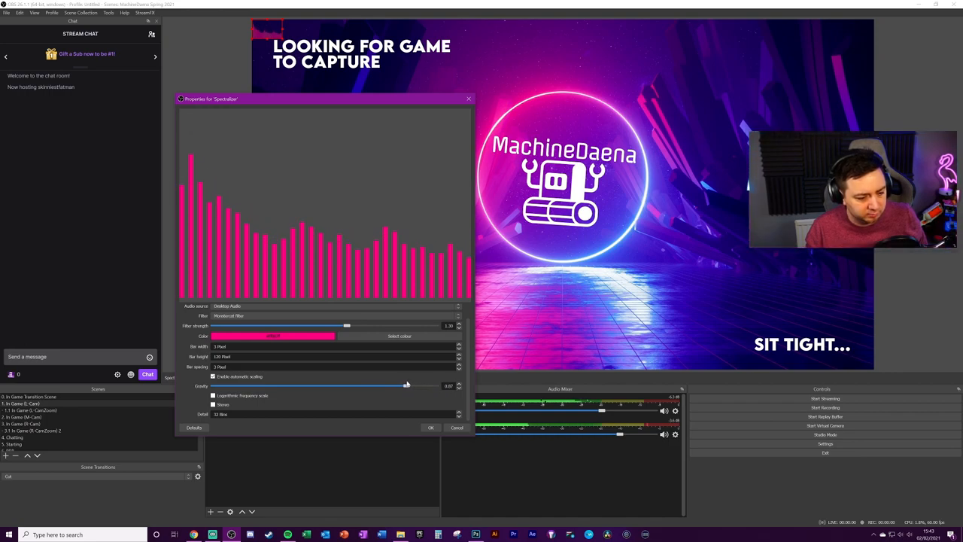
drag(406, 385, 403, 385)
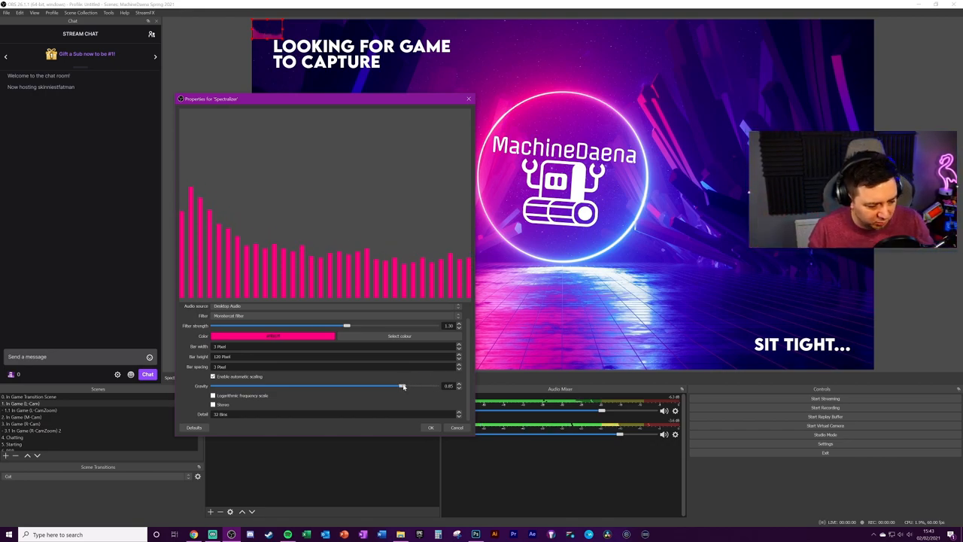
drag(403, 385, 380, 385)
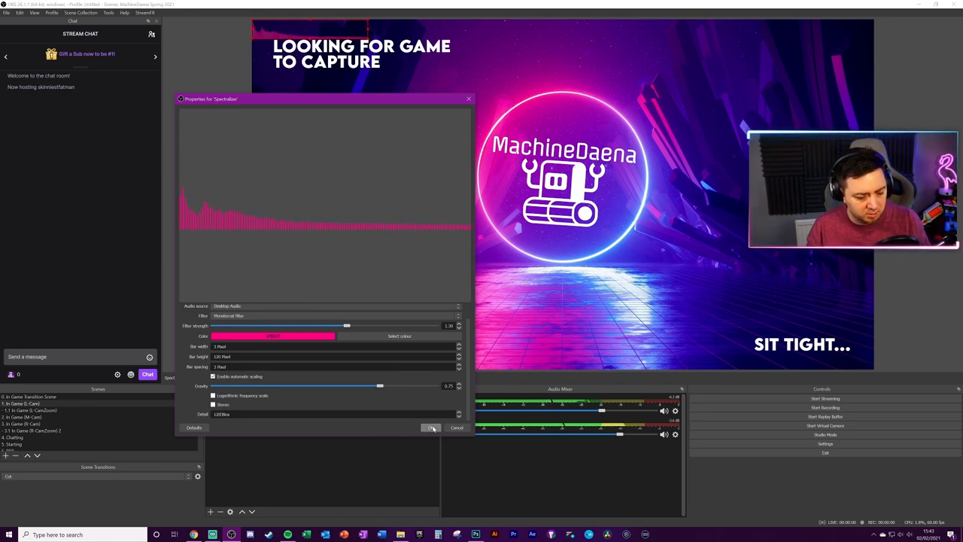
Confirm the Spectralizer settings and rotate the visualizer 90 degrees via Transform
click(431, 427)
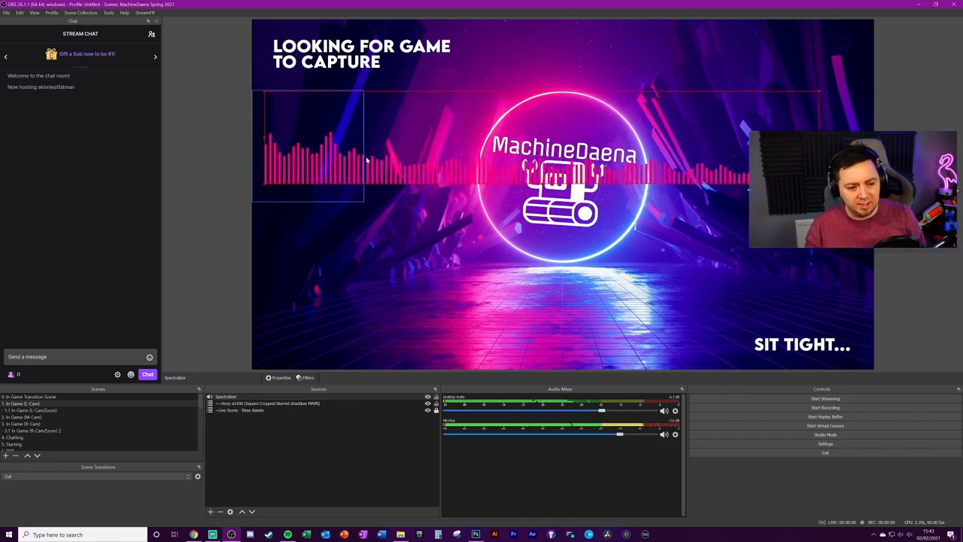
right_click(369, 160)
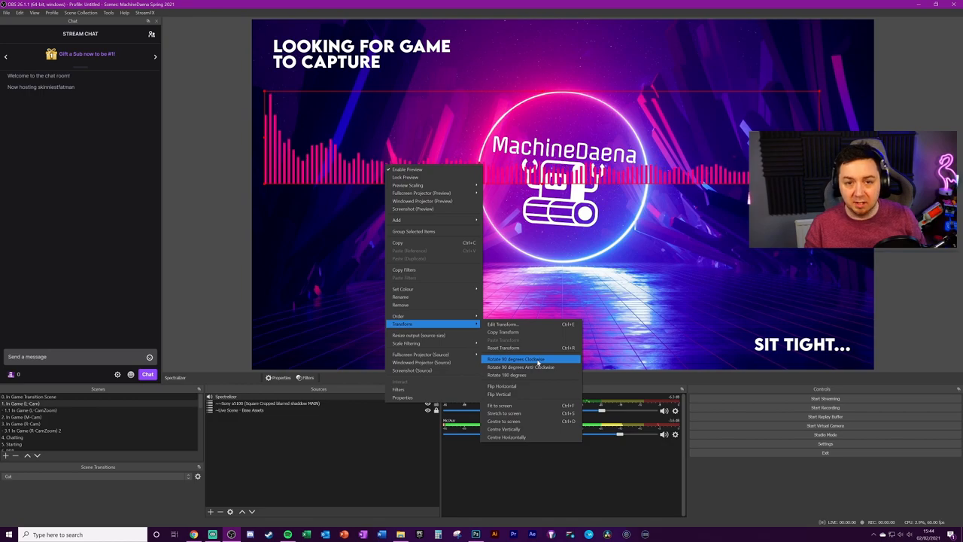
click(515, 358)
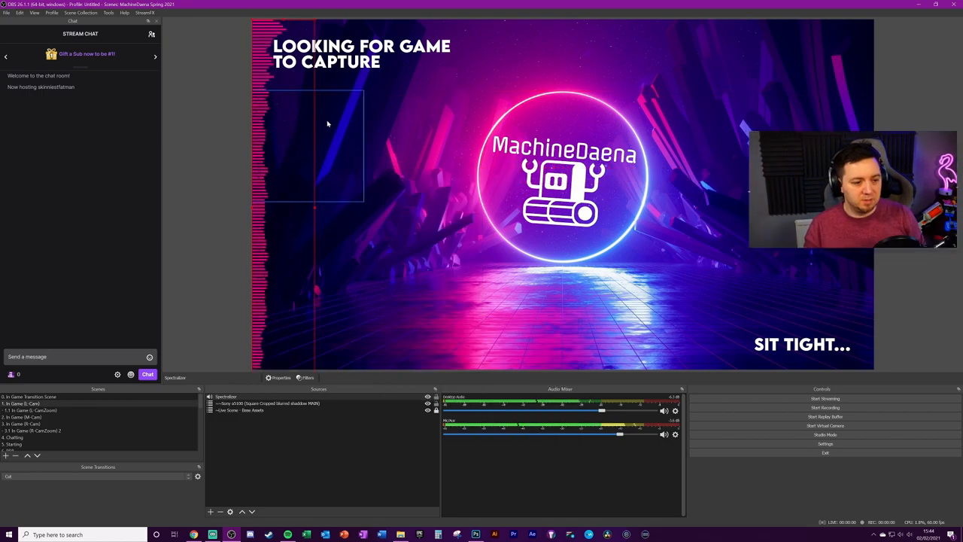